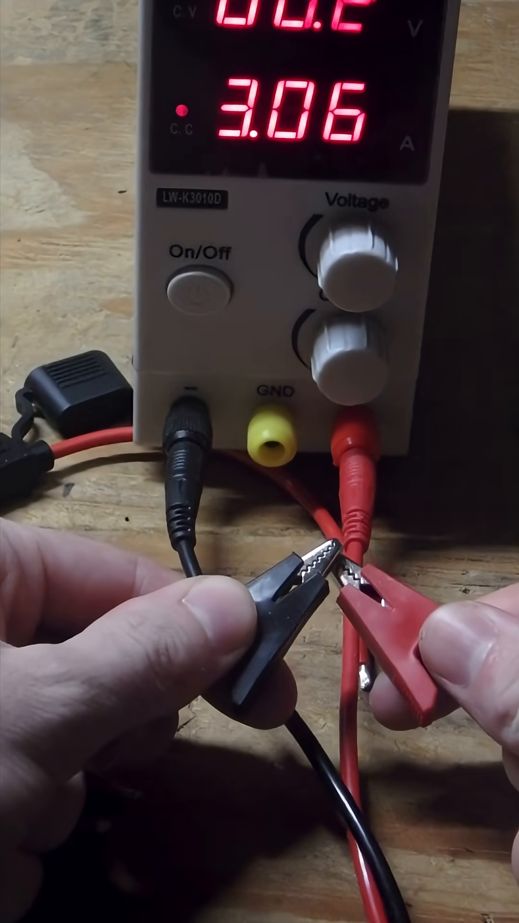
pyautogui.click(200, 291)
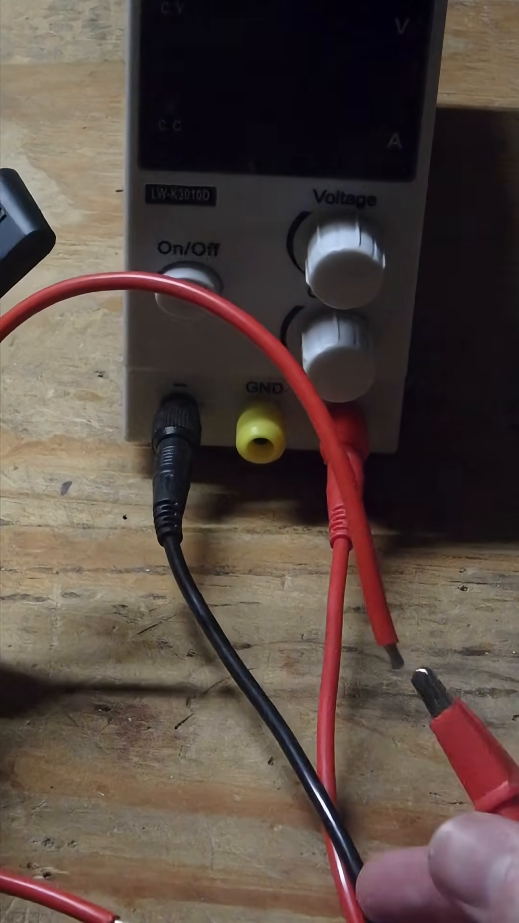